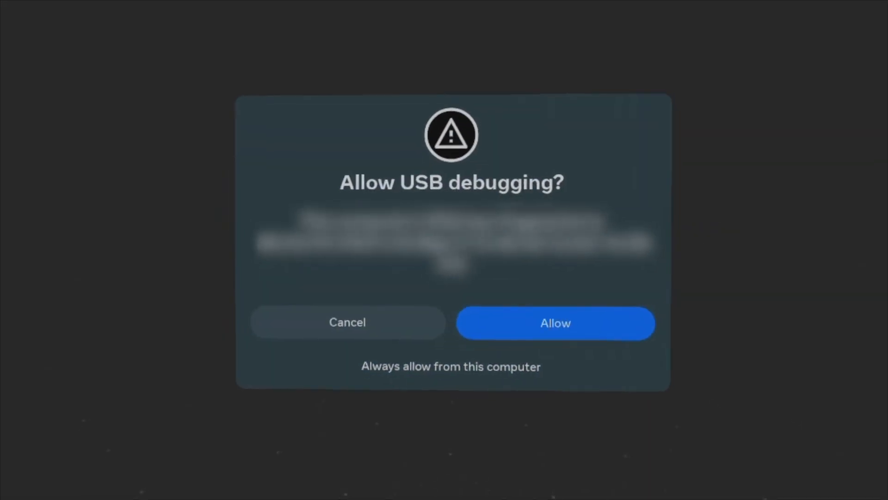
# Allow USB debugging, download the project ZIP, stream the Assets folder, and load 10.0.0.20:3001 past the warning.
pyautogui.click(554, 322)
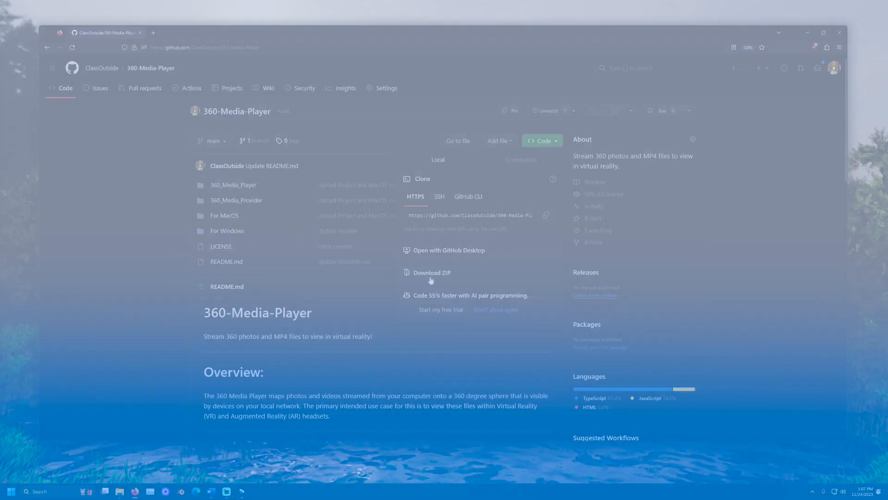
pyautogui.click(431, 272)
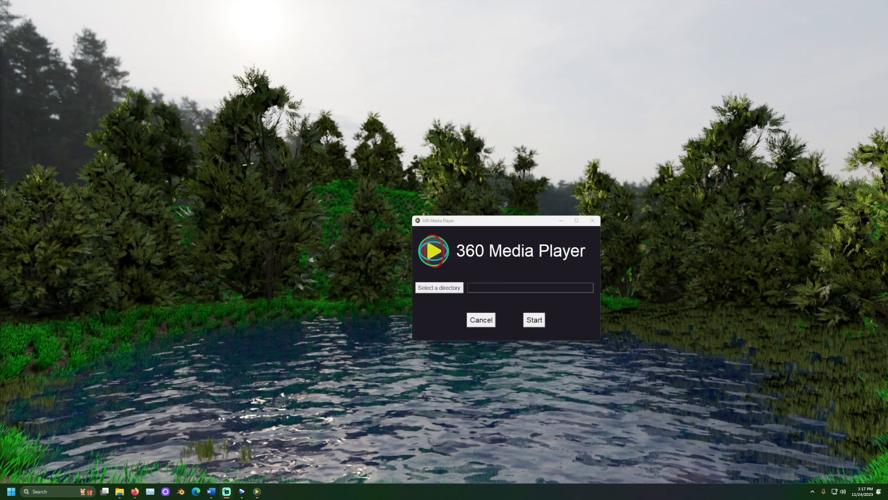
pyautogui.click(439, 287)
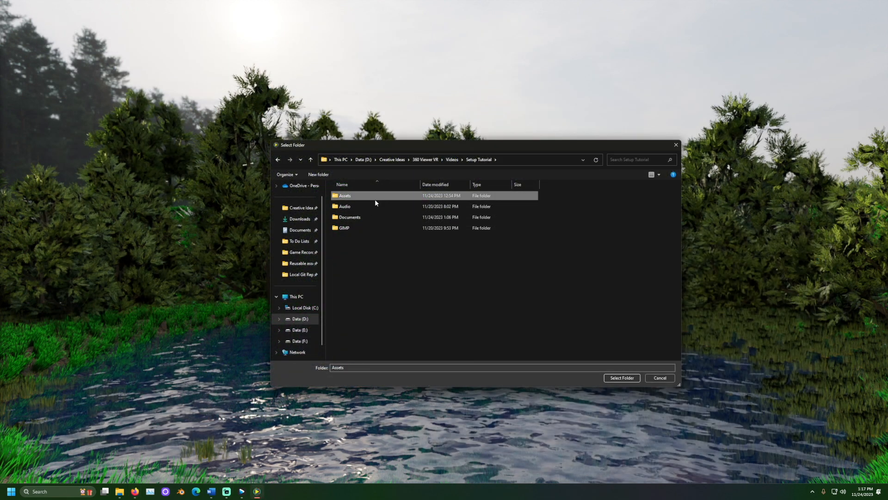
pyautogui.click(621, 378)
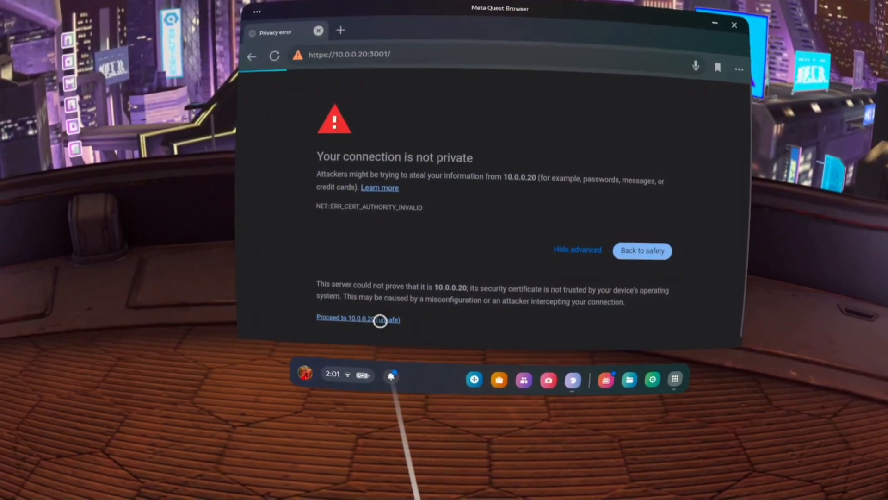
pyautogui.click(358, 318)
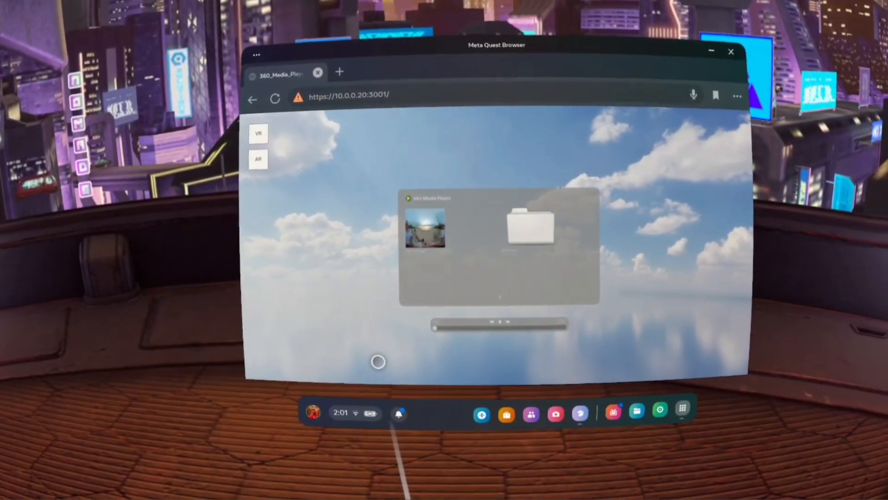